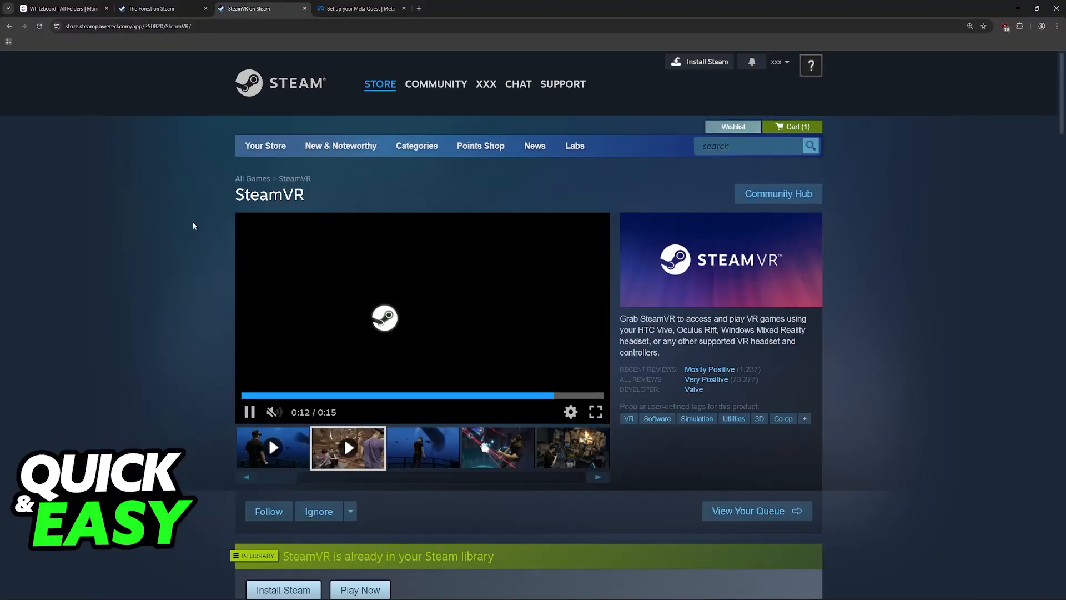
Step: Scroll the Meta Quest setup page to the Meta Quest 2 Link download for PC
{"action": "left_click", "coordinate": [422, 447]}
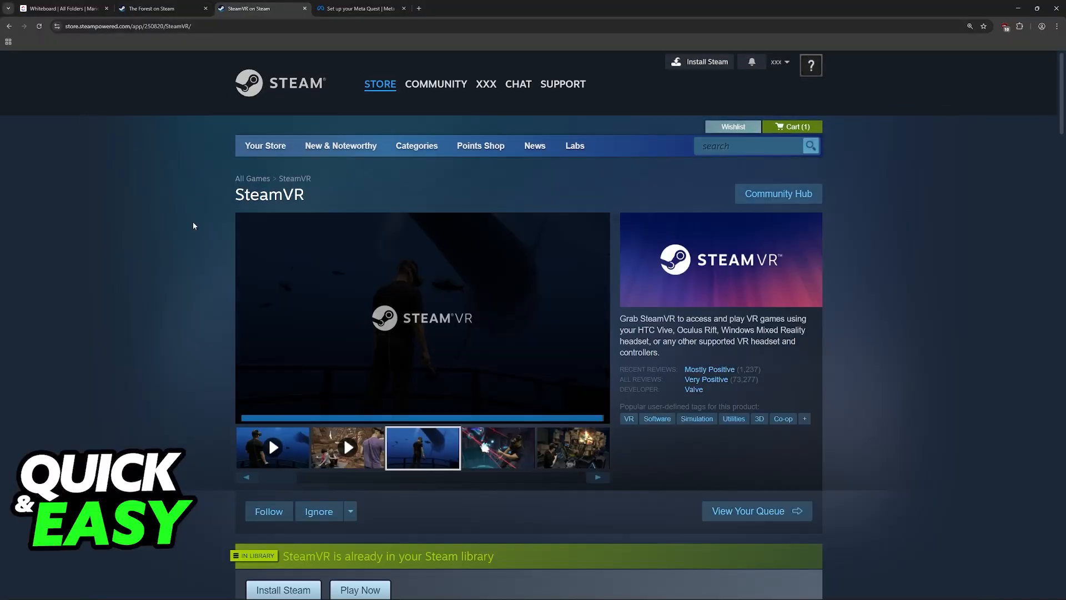
{"action": "left_click", "coordinate": [357, 7]}
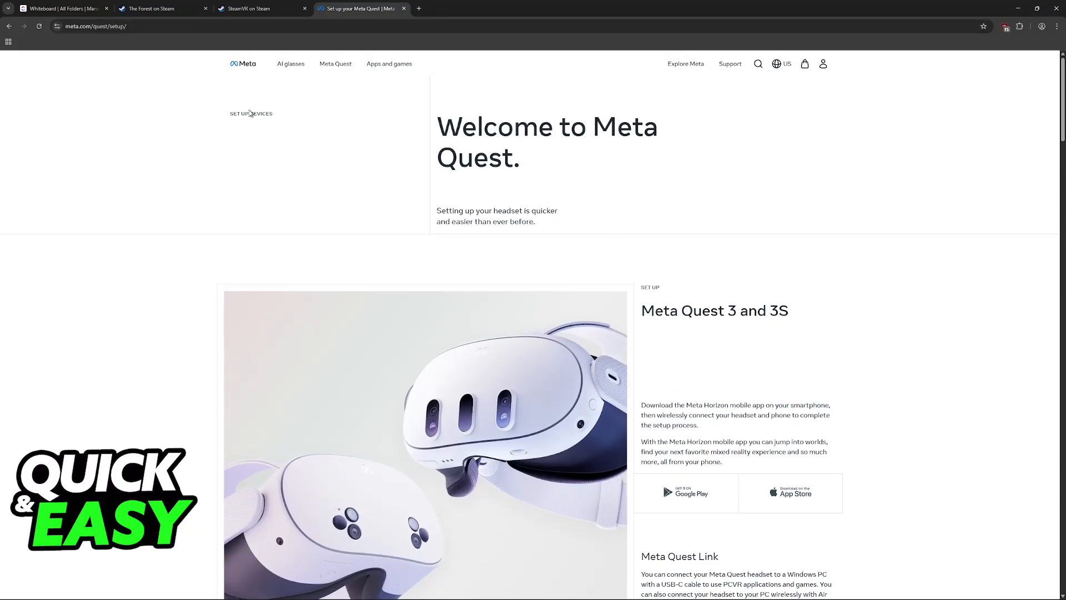
{"action": "scroll", "scroll_direction": "down", "scroll_amount": 3}
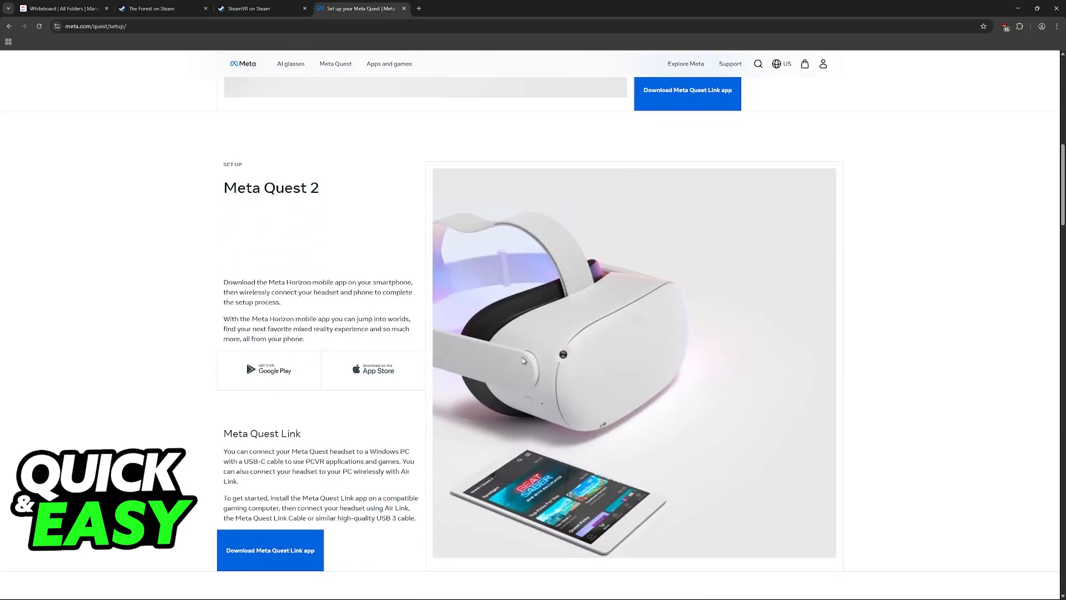
{"action": "scroll", "scroll_direction": "down", "scroll_amount": 3}
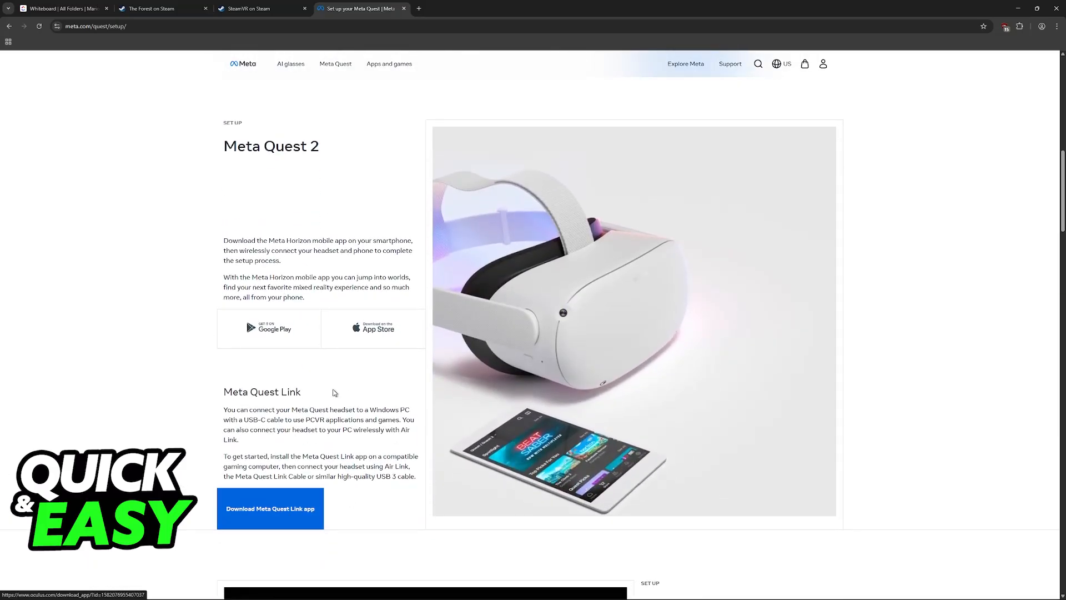
{"action": "left_click", "coordinate": [256, 8]}
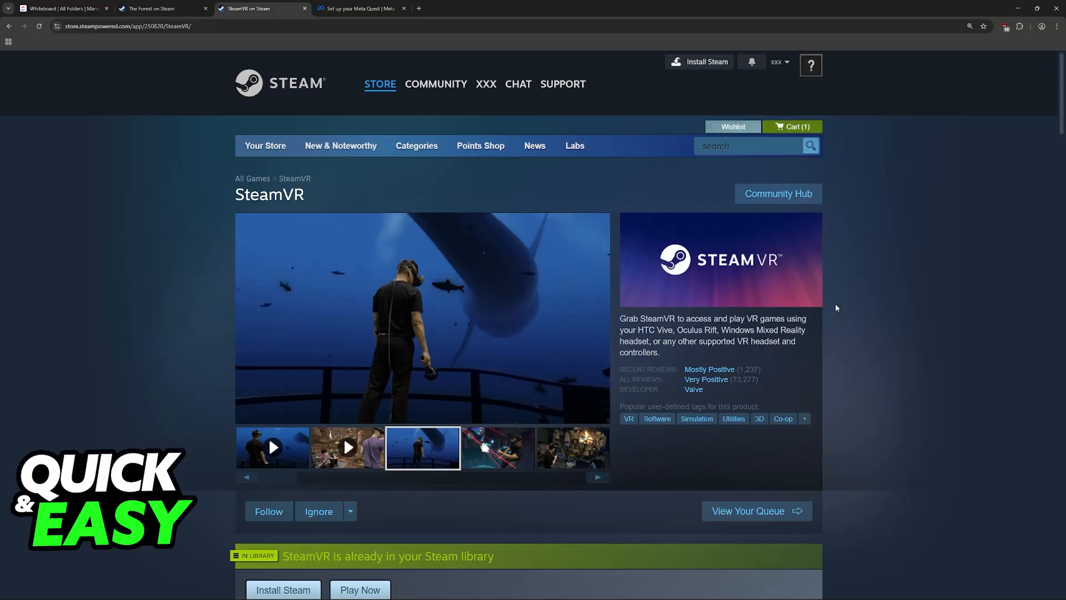
Step: View another SteamVR preview, switch to The Forest's store page, then to the whiteboard
{"action": "left_click", "coordinate": [497, 448]}
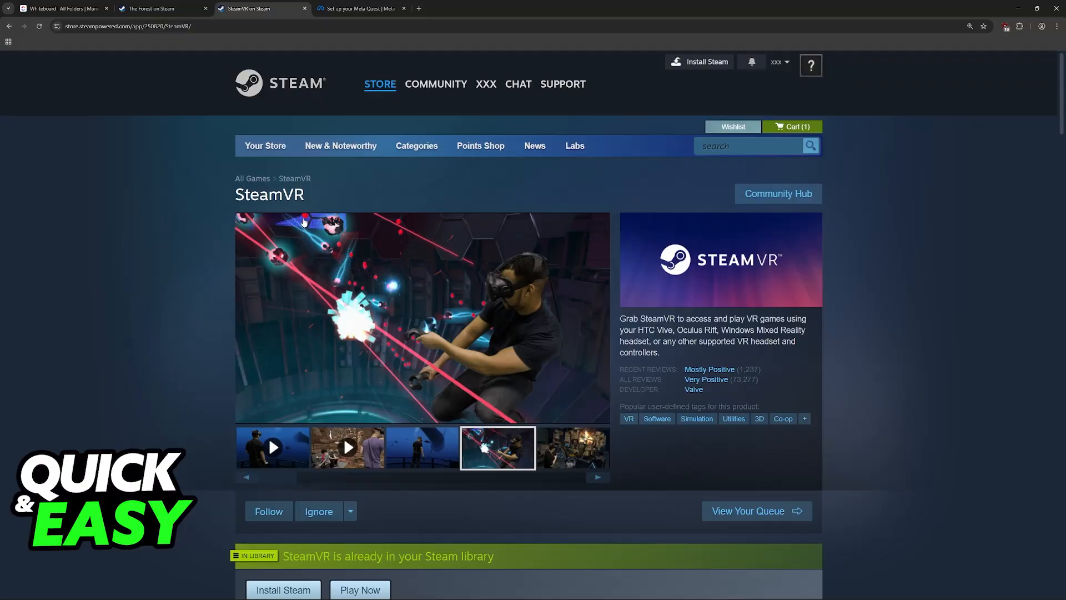
{"action": "left_click", "coordinate": [157, 8]}
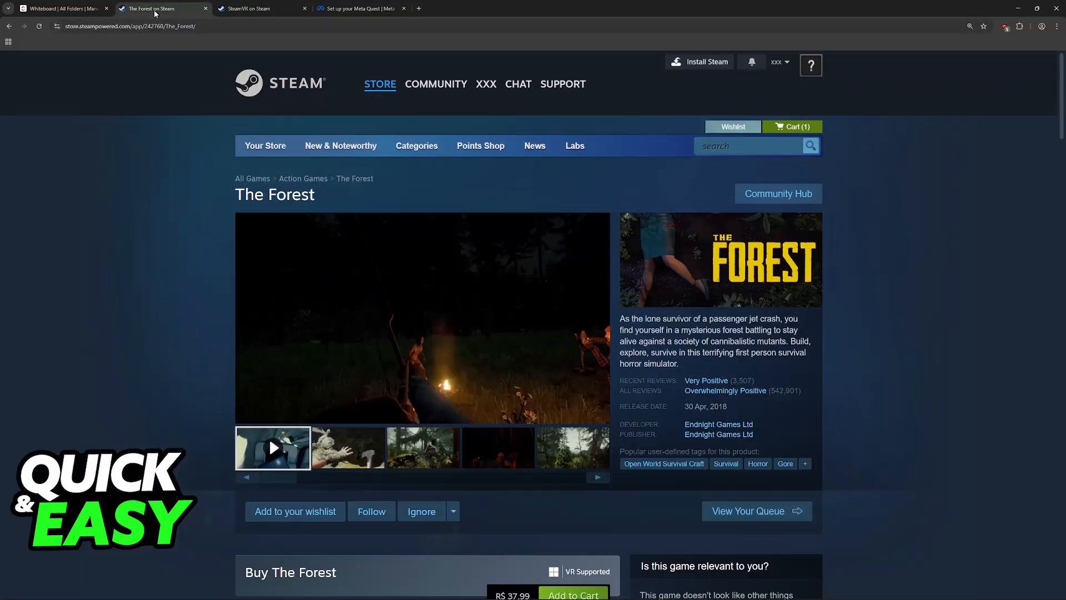
{"action": "left_click", "coordinate": [61, 8]}
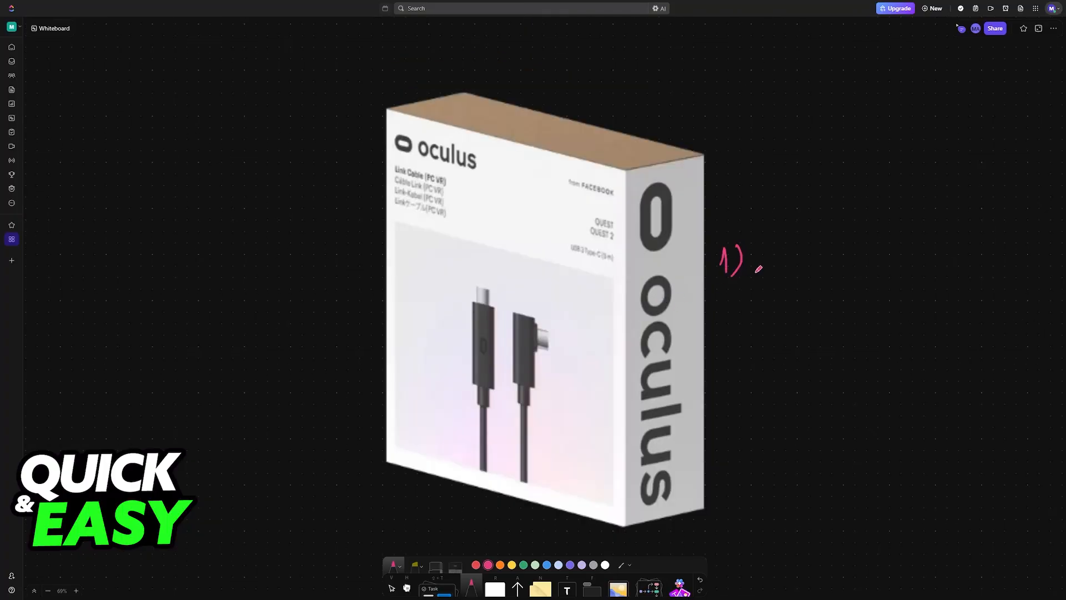
Step: Handwrite '1) Link Cable' beside the Oculus cable box and start note '2.' in pink
{"action": "left_click_drag", "start_coordinate": [744, 265], "coordinate": [785, 262]}
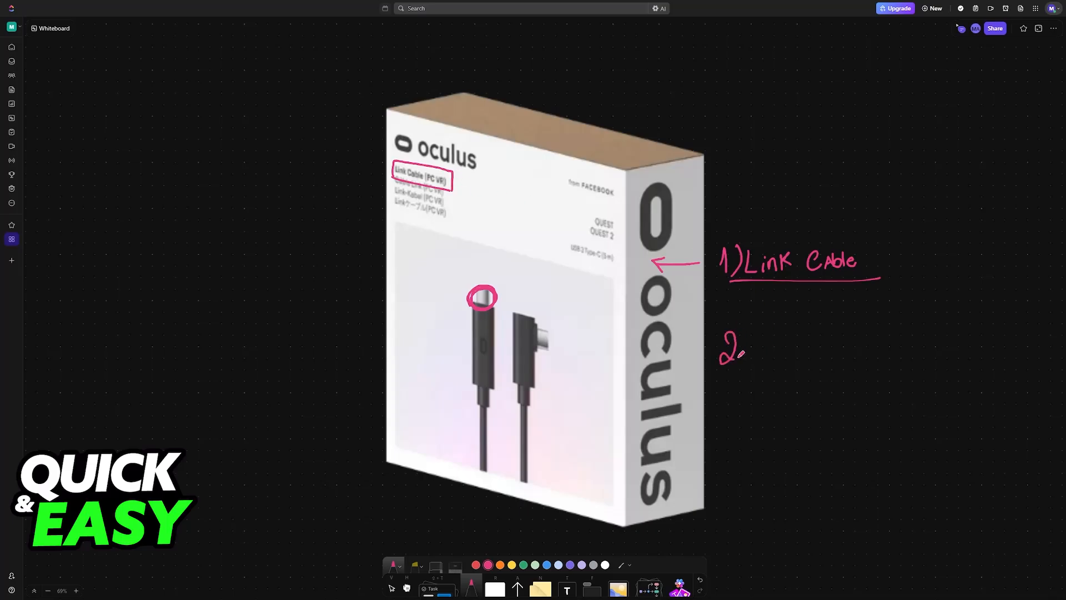
{"action": "left_click_drag", "start_coordinate": [747, 349], "coordinate": [791, 350]}
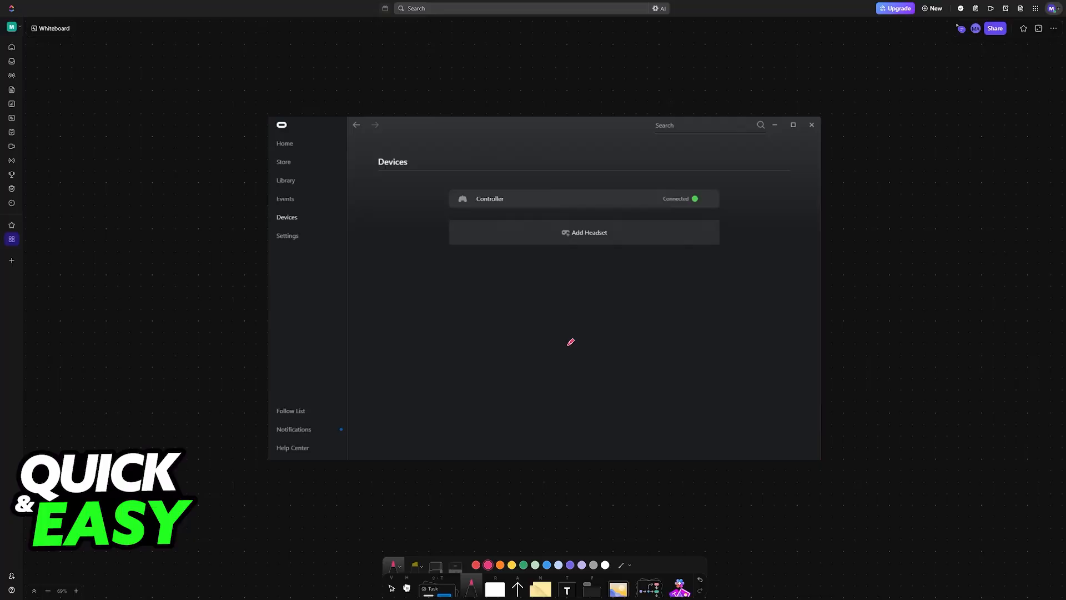
{"action": "mouse_move", "coordinate": [471, 213]}
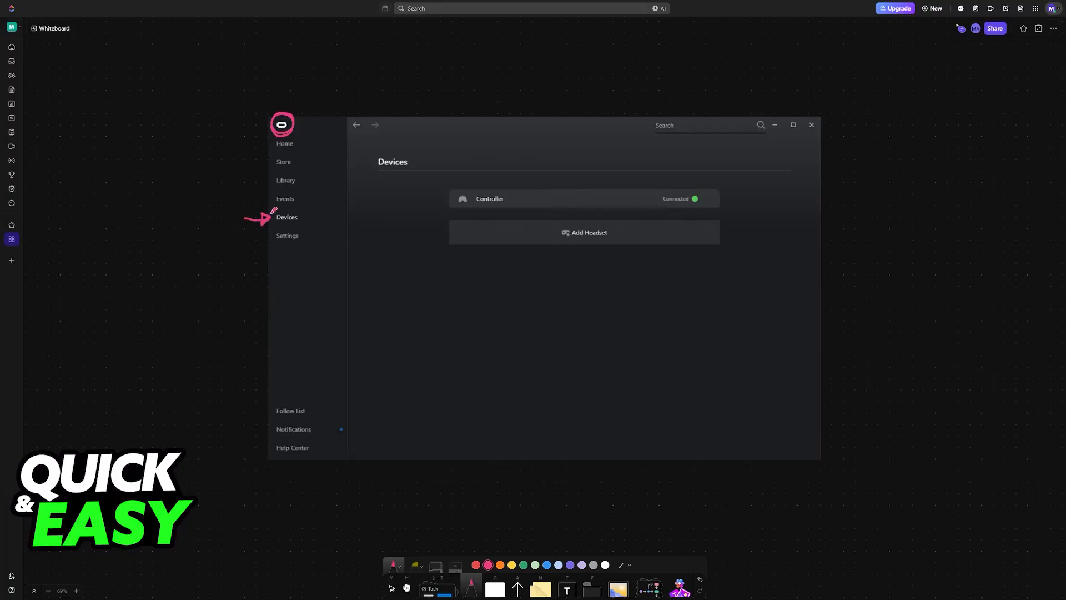
Step: Circle Add Headset on the Devices screenshot and underline Quest 2 among the headsets in pink
{"action": "left_click_drag", "start_coordinate": [551, 218], "coordinate": [626, 244]}
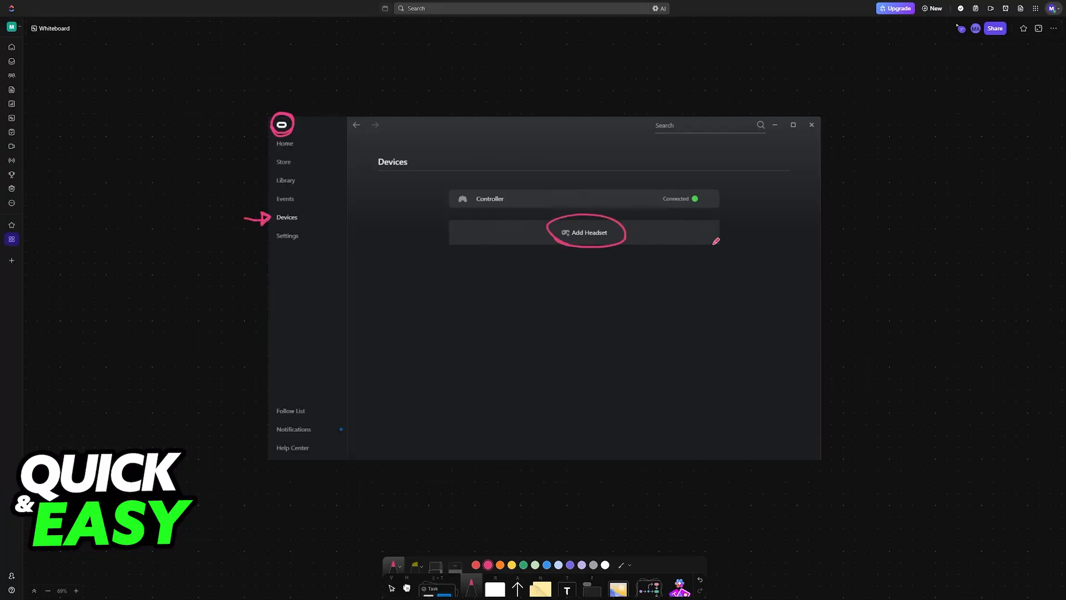
{"action": "left_click", "coordinate": [586, 233]}
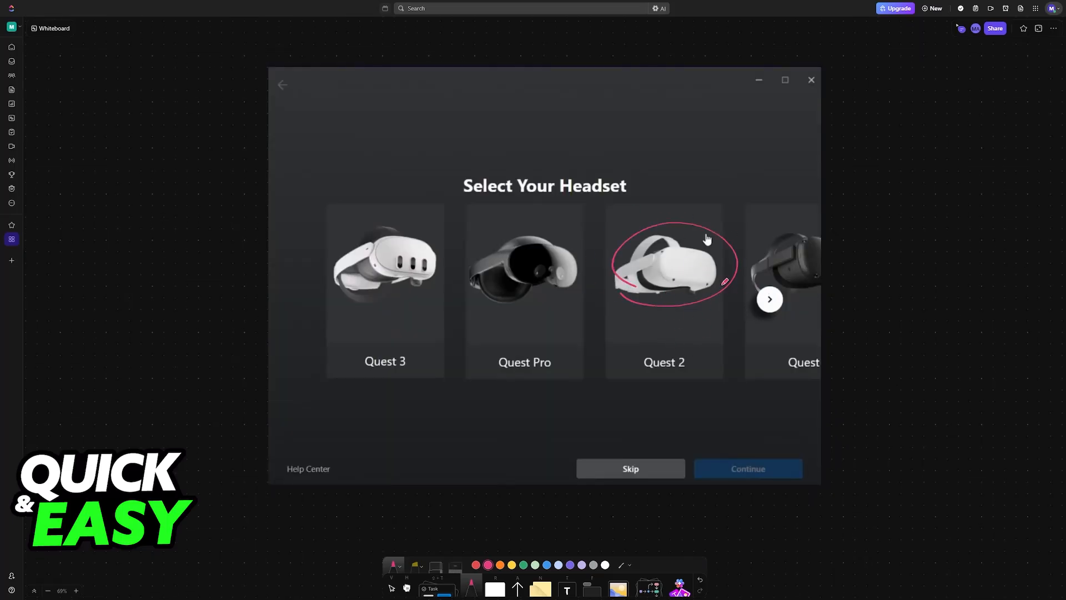
{"action": "left_click_drag", "start_coordinate": [612, 301], "coordinate": [721, 298]}
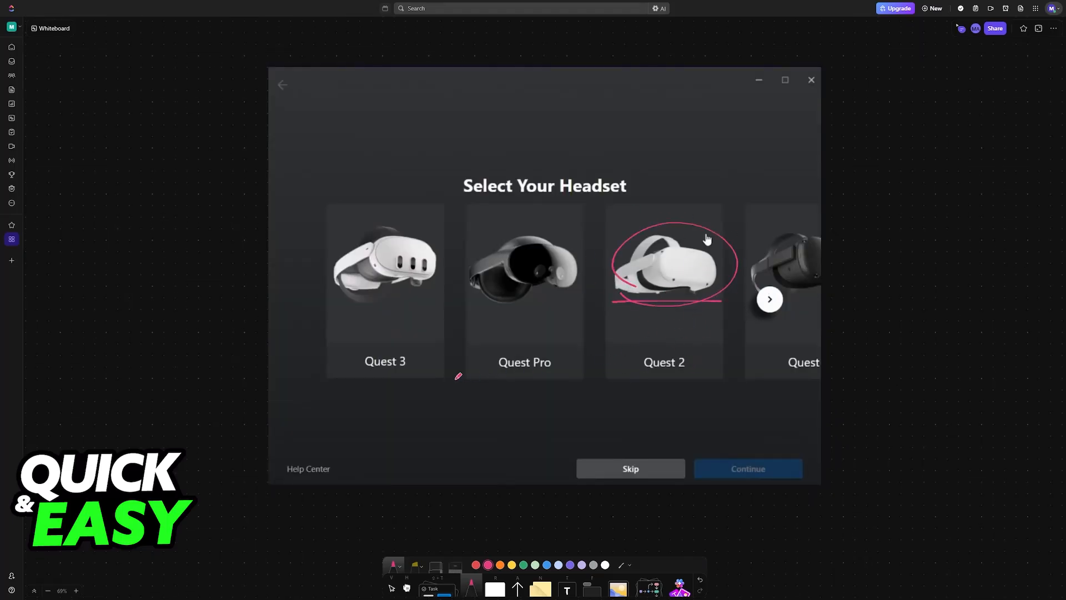
{"action": "left_click", "coordinate": [746, 468]}
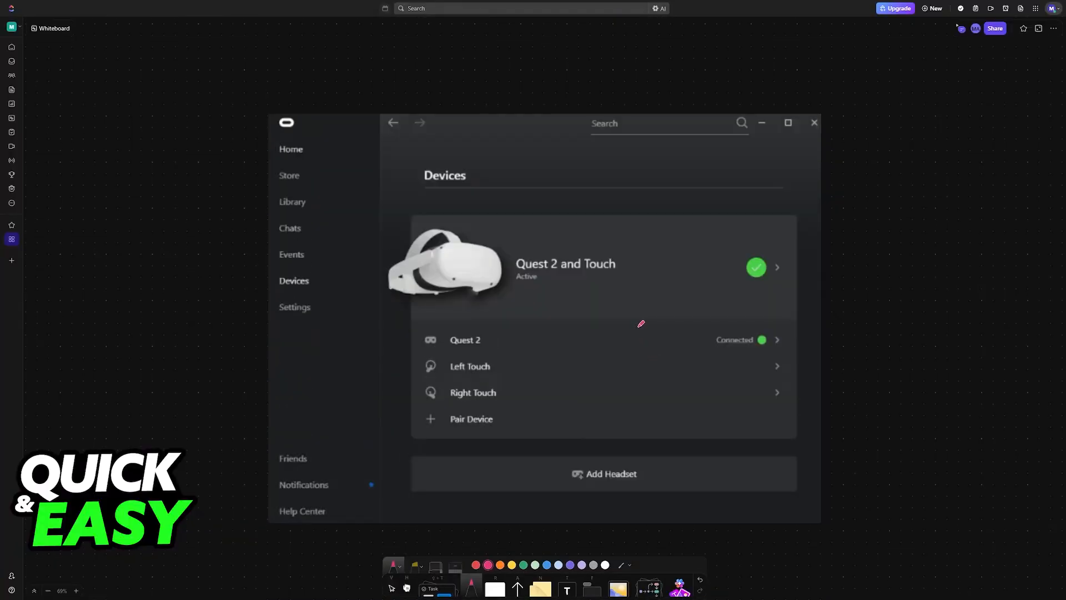
{"action": "mouse_move", "coordinate": [571, 307]}
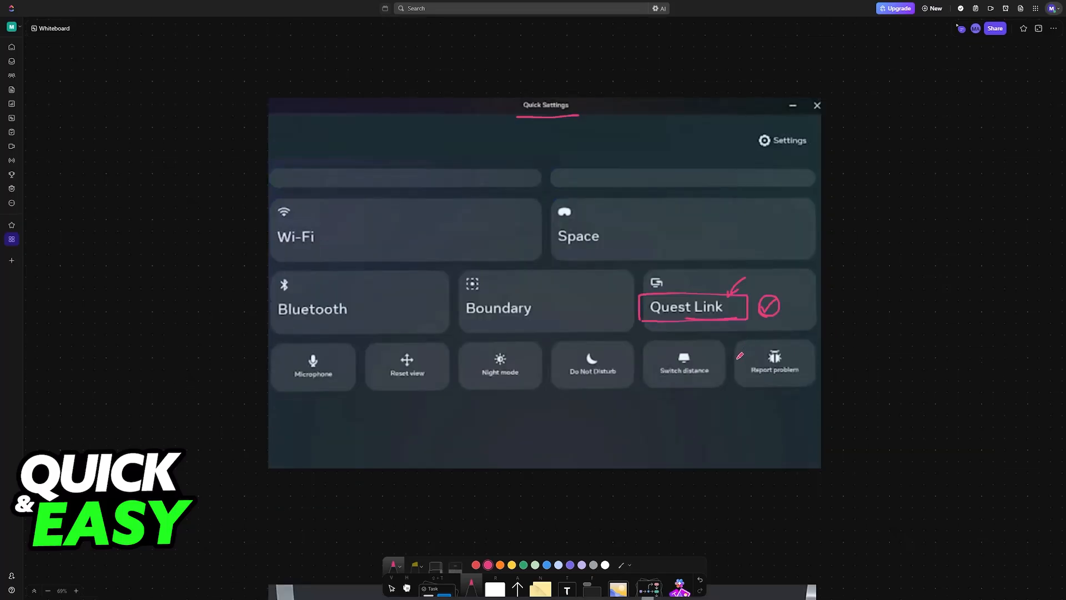
Step: Scroll down the whiteboard past the annotated Quest Link quick settings
{"action": "scroll", "scroll_direction": "down", "scroll_amount": 3}
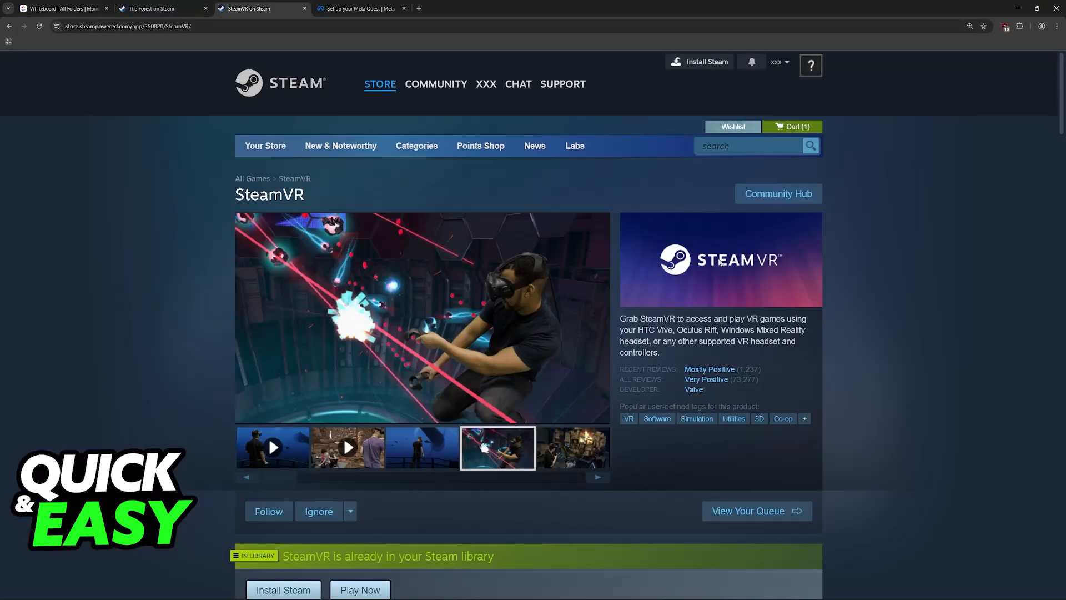
{"action": "scroll", "scroll_direction": "down", "scroll_amount": 3}
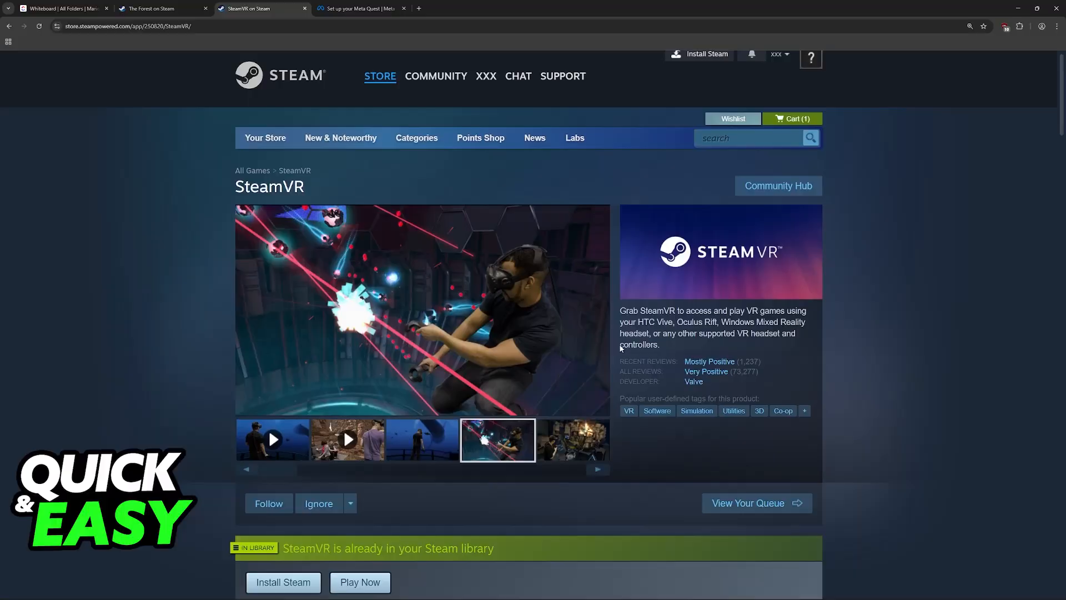
{"action": "scroll", "scroll_direction": "down", "scroll_amount": 3}
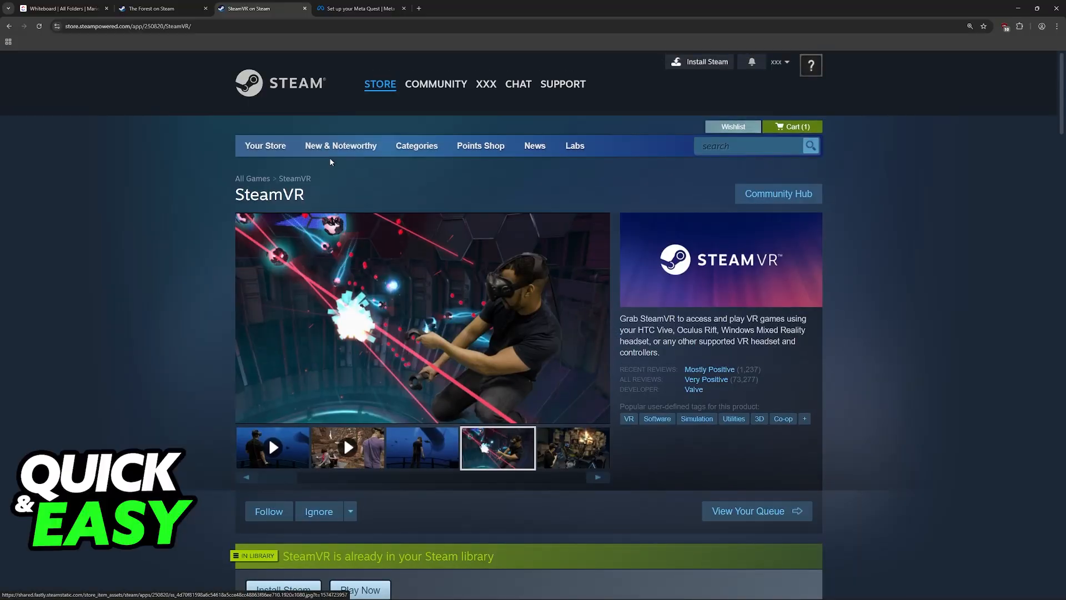
{"action": "left_click", "coordinate": [61, 8]}
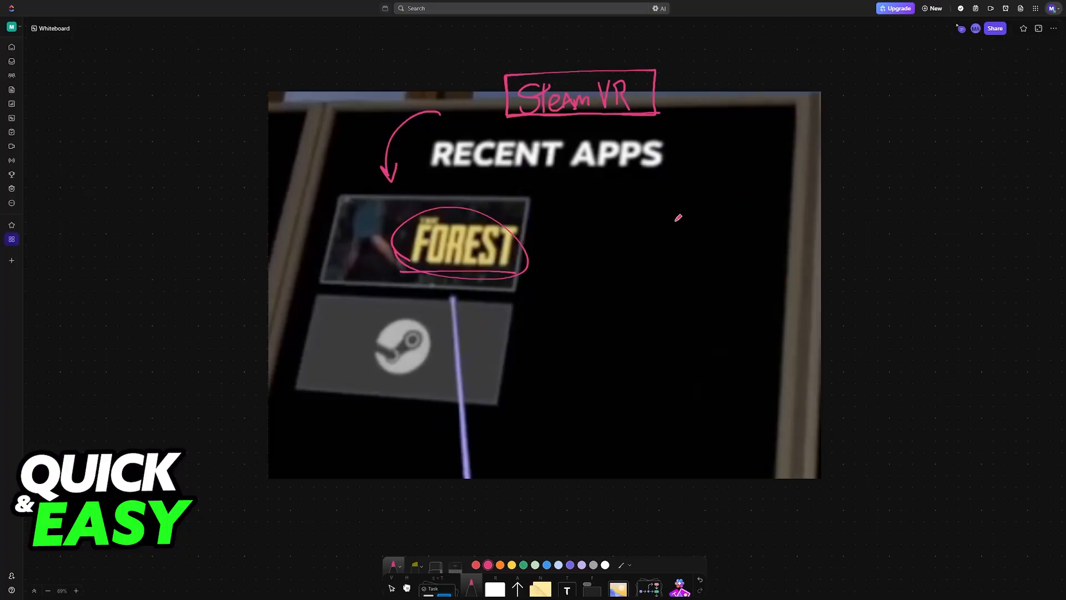
{"action": "mouse_move", "coordinate": [661, 223]}
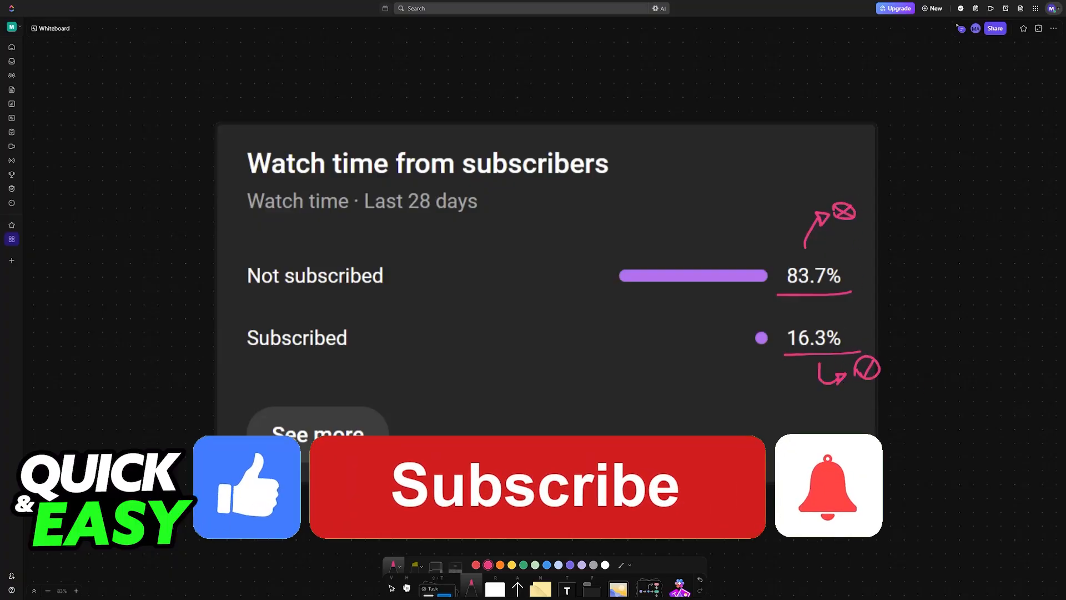
Step: Move along the whiteboard to the watch-time card with 83.7% and 16.3% underlined
{"action": "left_click", "coordinate": [536, 485]}
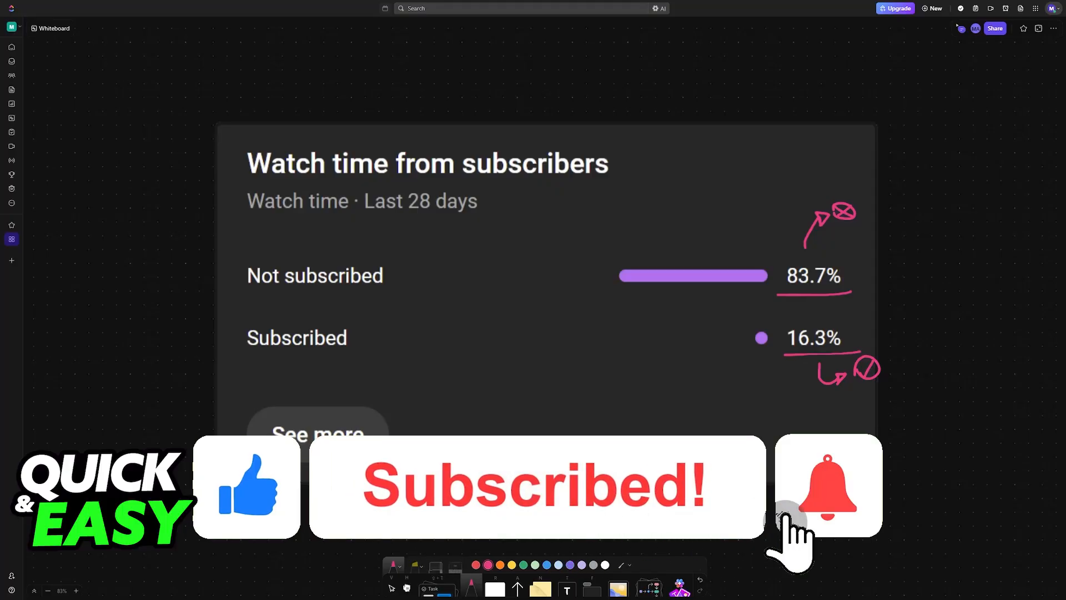
{"action": "left_click", "coordinate": [826, 485]}
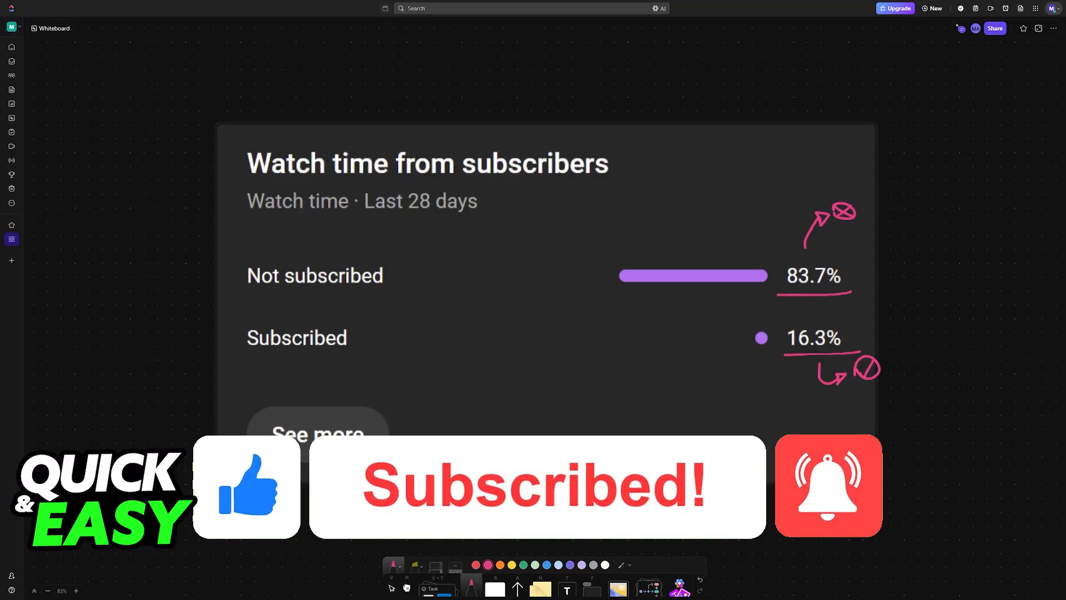